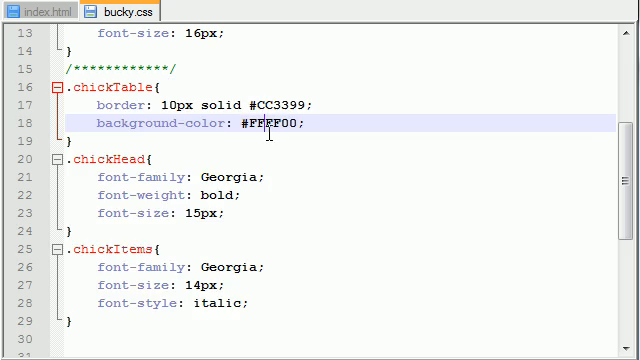
Step: Review index.html's table, its bucky.js and bucky.css links, and the dude() and chick() buttons
click(38, 10)
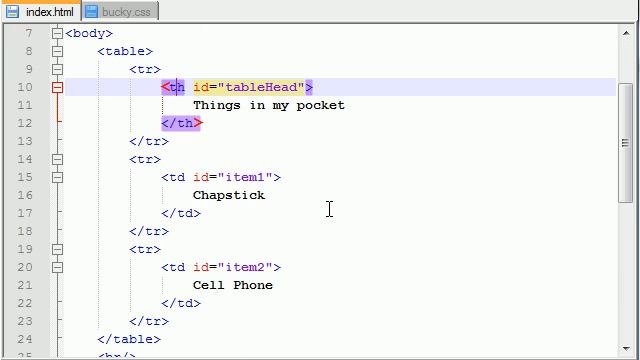
scroll(down, 3)
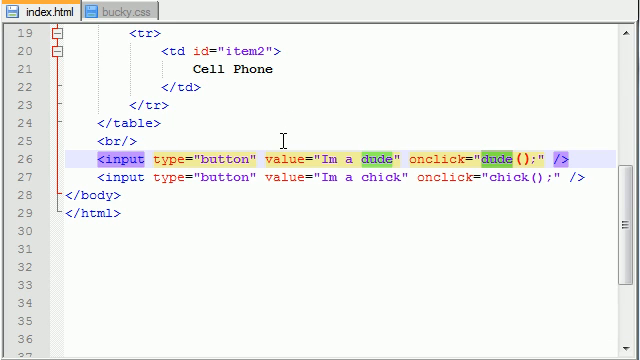
scroll(up, 3)
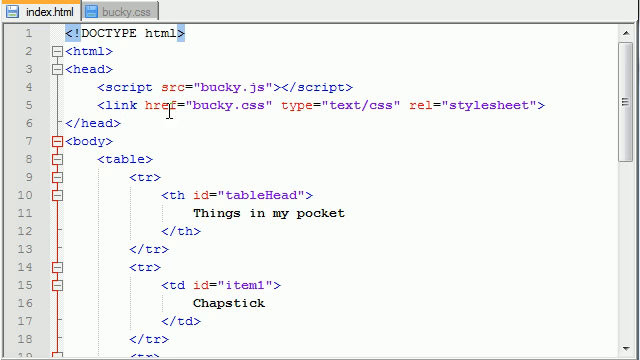
Step: Create a new document and save it as bucky.js in the site folder
click(20, 5)
text(bucky)
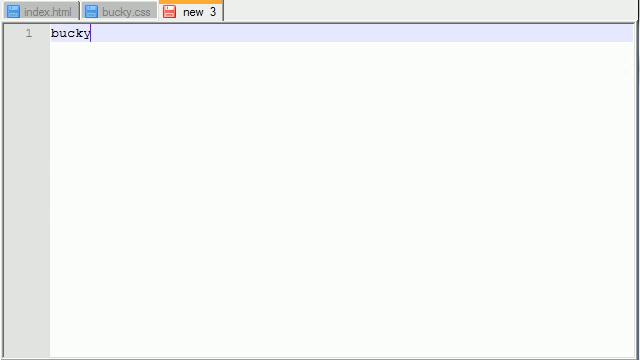
key(ctrl+s)
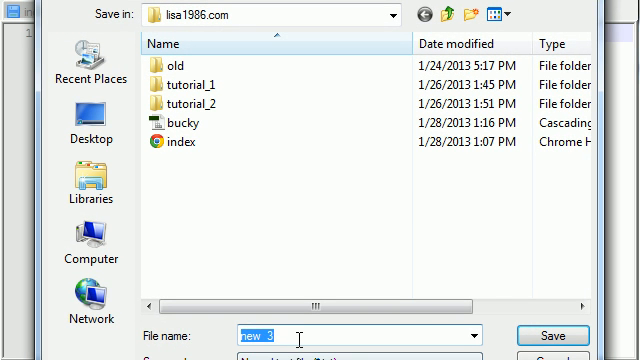
text(bucky.j)
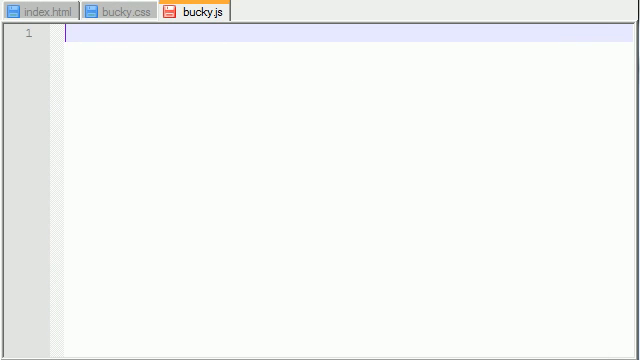
Step: Move the bucky.js tab beside index.html and write an empty function dude() shell
drag(200, 11, 115, 11)
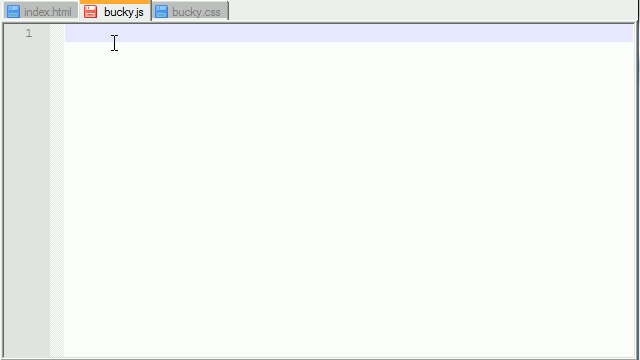
text(function)
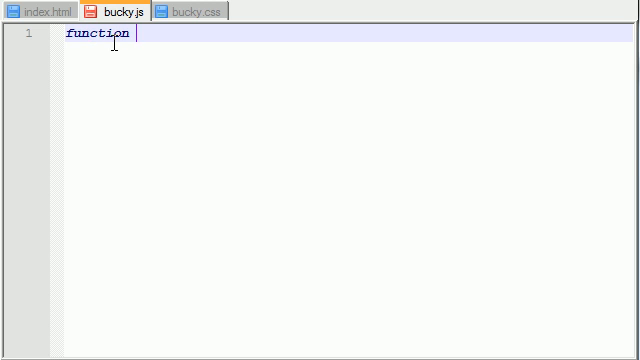
click(45, 11)
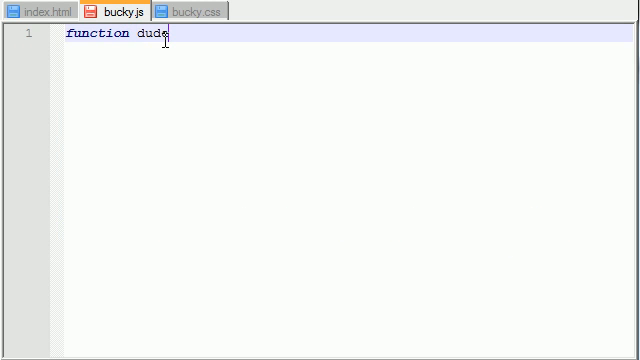
text(() {})
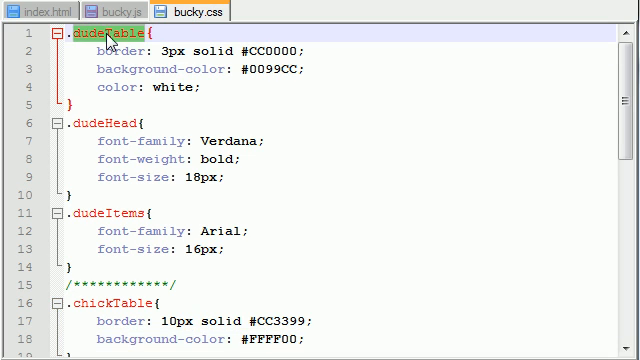
click(50, 10)
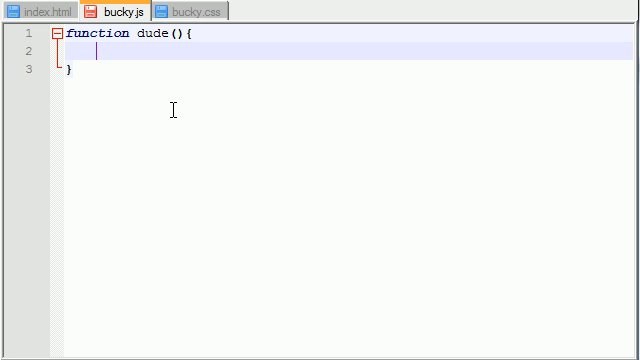
Step: Inside dude(), write `table = document.getElementById();` with the argument still empty
text(table)
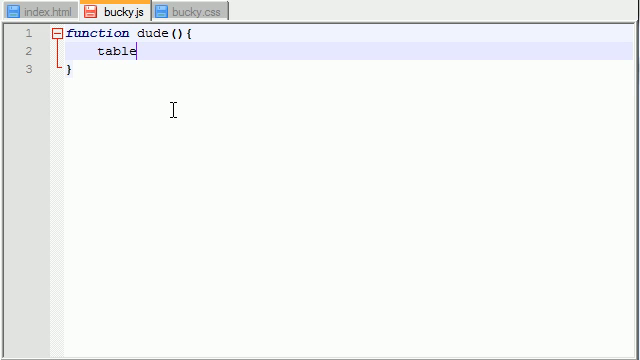
text(= doc)
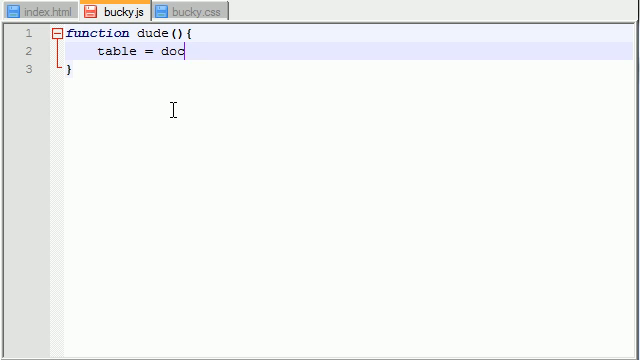
text(ument.)
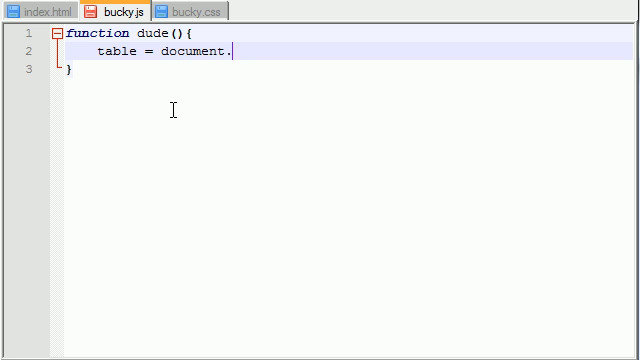
text(getElem)
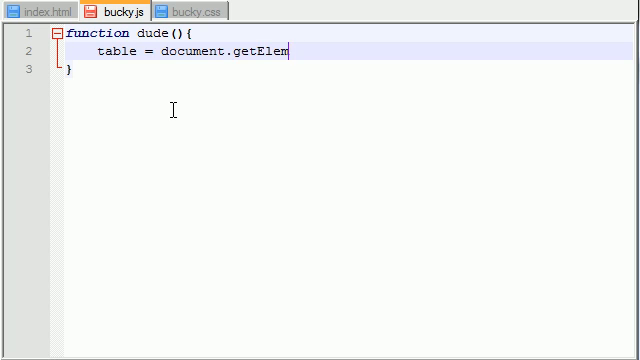
text(ent)
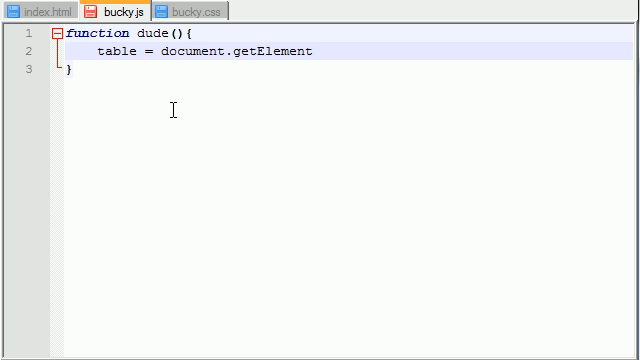
text(ById)
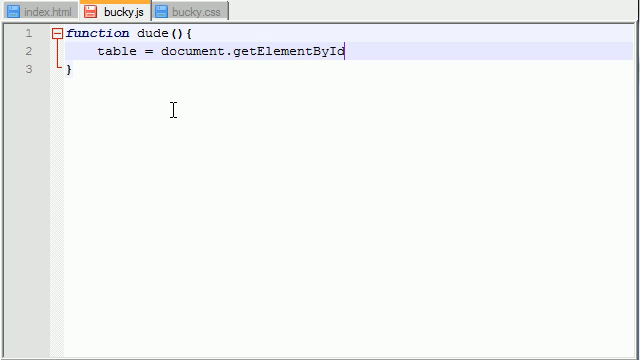
text(();)
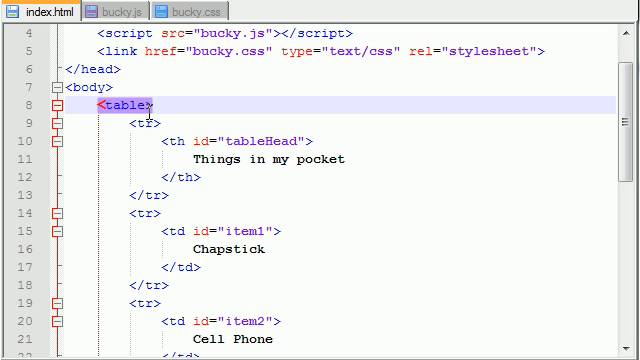
Step: Add id="table" to the <table> tag and pass "table" to getElementById in dude()
text(id=")
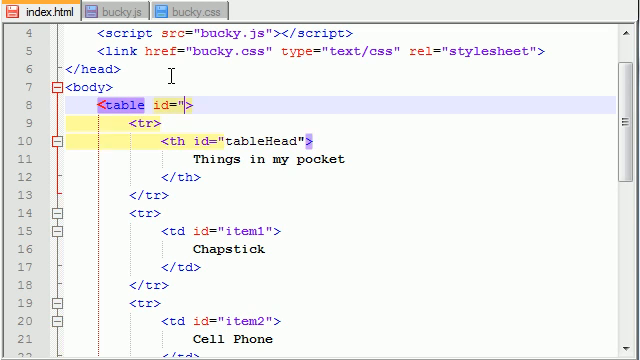
text(table)
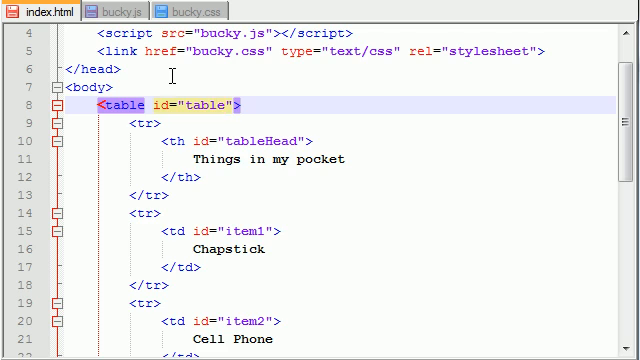
click(118, 11)
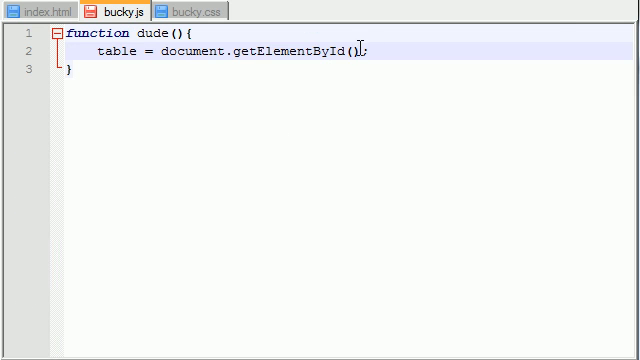
text("ta)
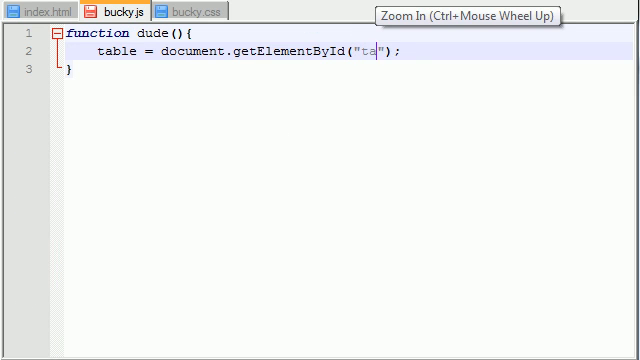
text(ble)
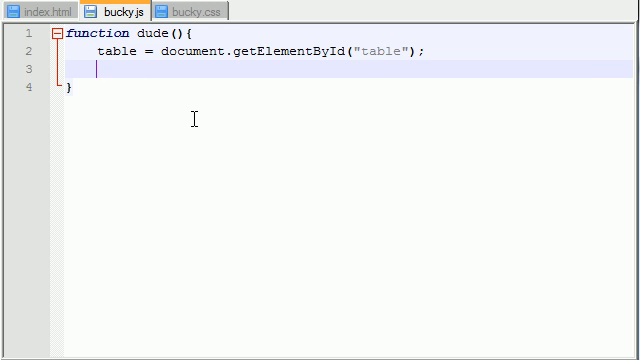
mouse_move(455, 80)
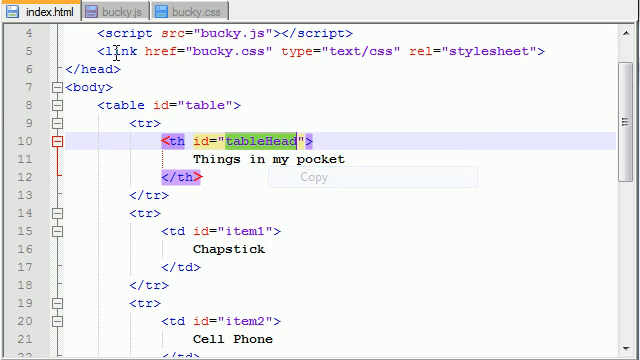
Step: Add lines fetching th, item1 and item2 by ids tableHead, item1 and item2
click(90, 11)
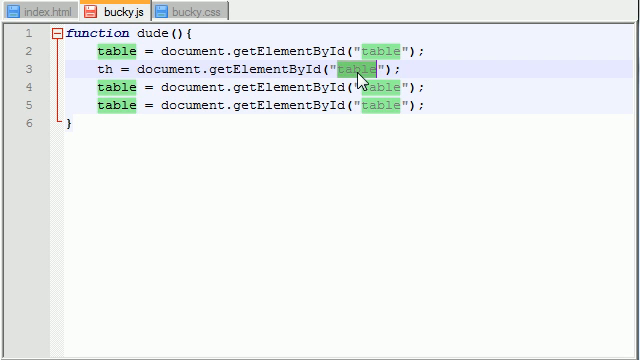
text(Head)
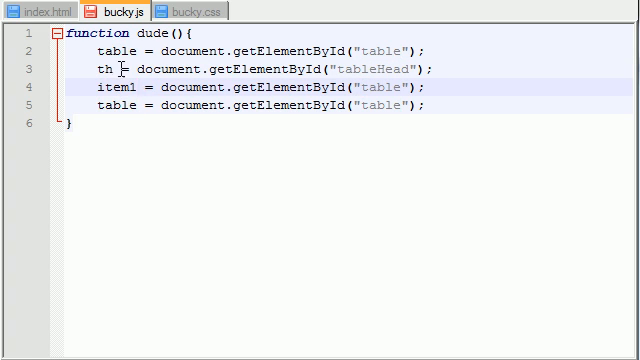
click(33, 11)
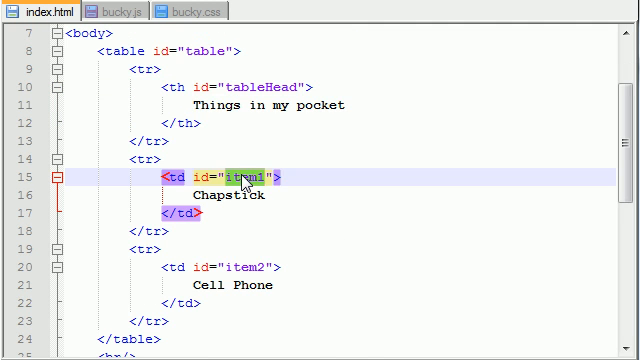
click(122, 9)
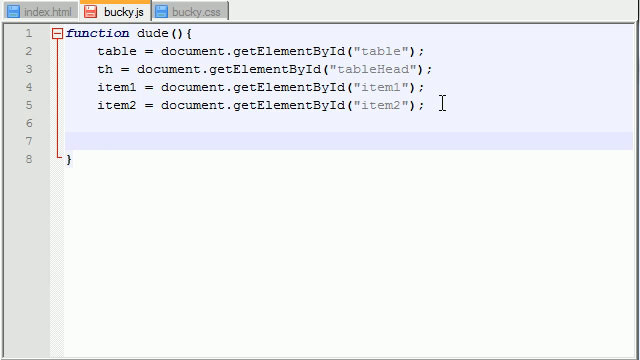
Step: Add `table.className = "dudeTable";` to dude() after checking the class name
click(40, 11)
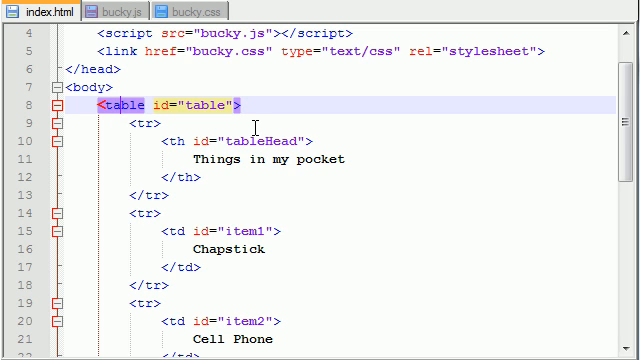
mouse_move(255, 80)
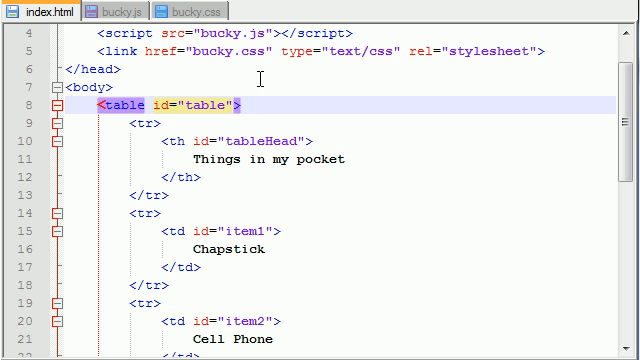
click(119, 11)
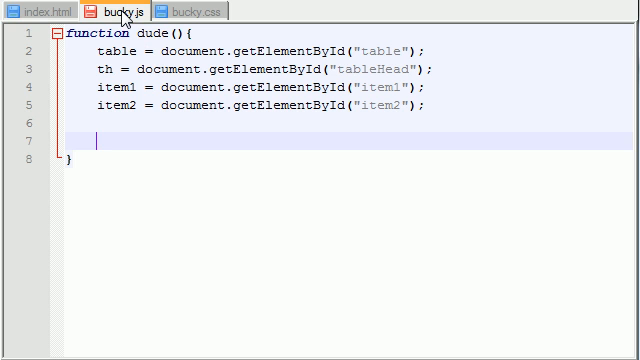
mouse_move(169, 135)
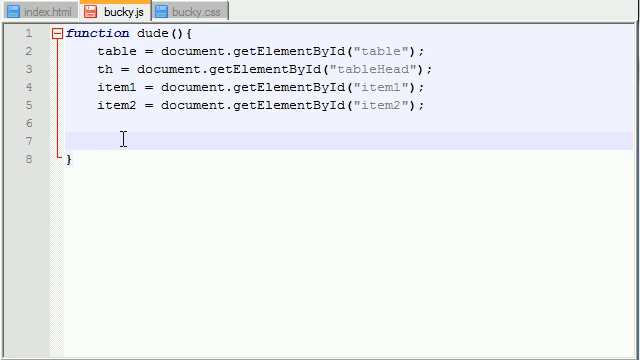
text(table.classNa)
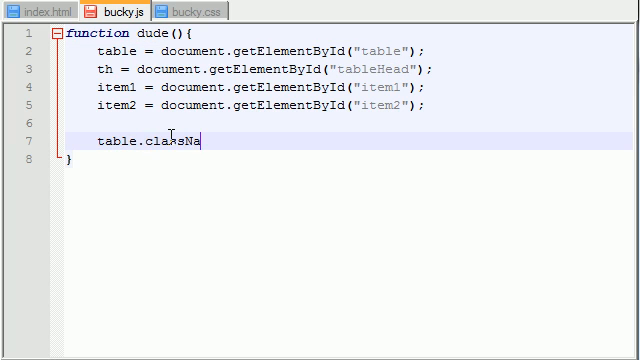
text(me =)
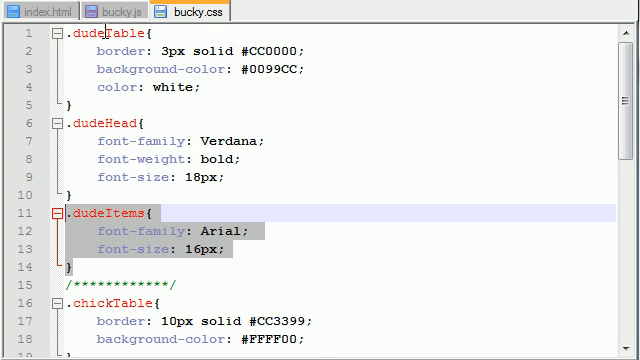
click(130, 11)
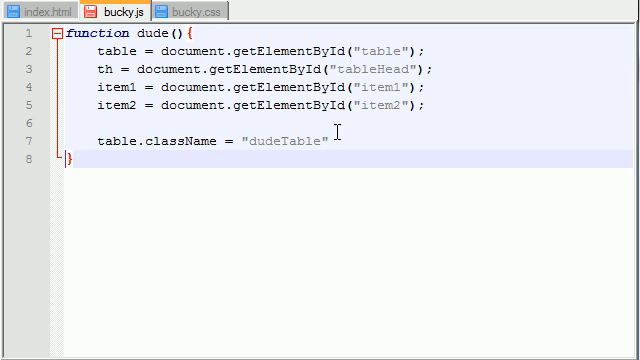
text(;)
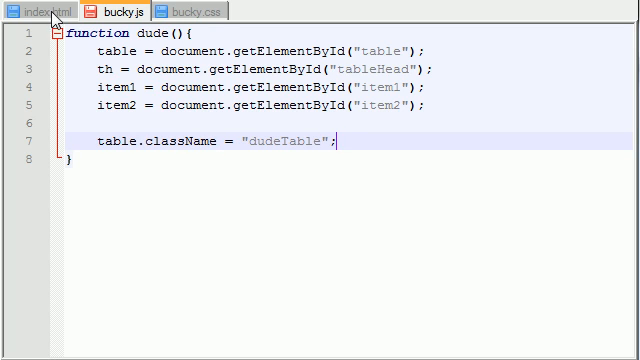
mouse_move(40, 10)
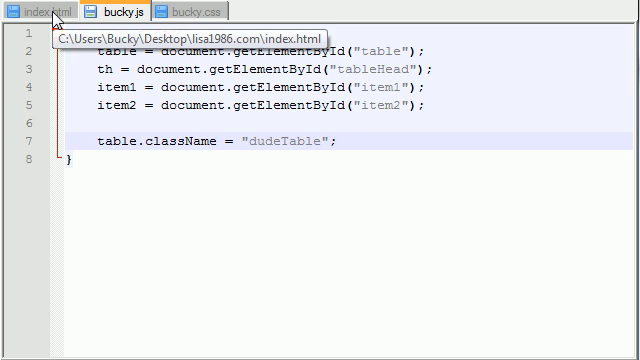
Step: Review the table's element ids in index.html, then view the page in the browser
click(30, 10)
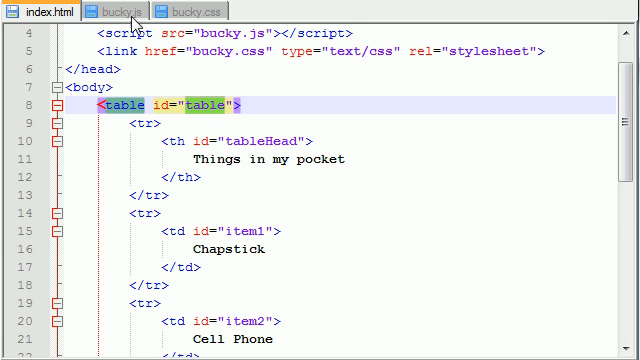
scroll(down, 3)
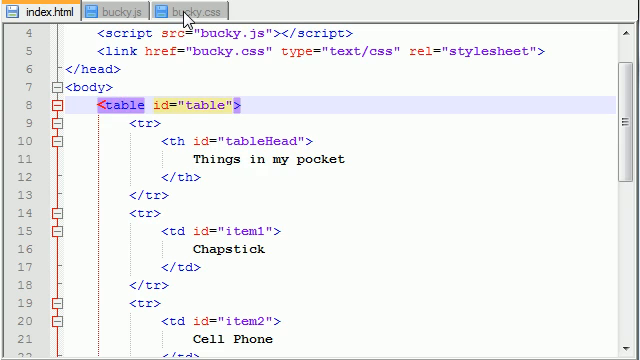
click(40, 10)
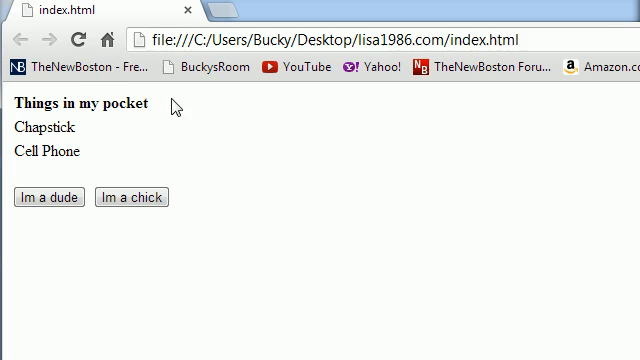
Step: Click 'Im a dude' to give the table a blue background and red border
click(42, 195)
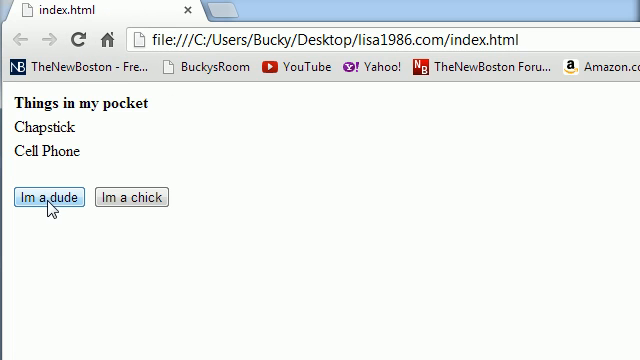
click(42, 196)
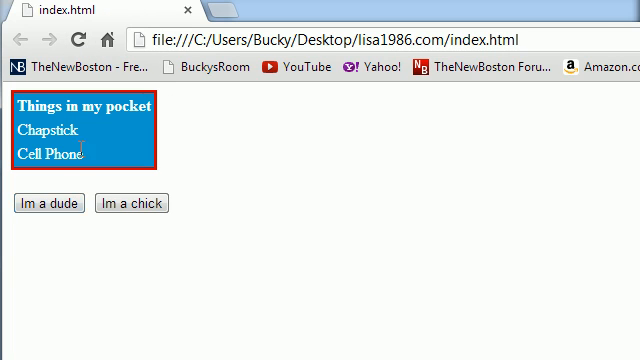
mouse_move(82, 130)
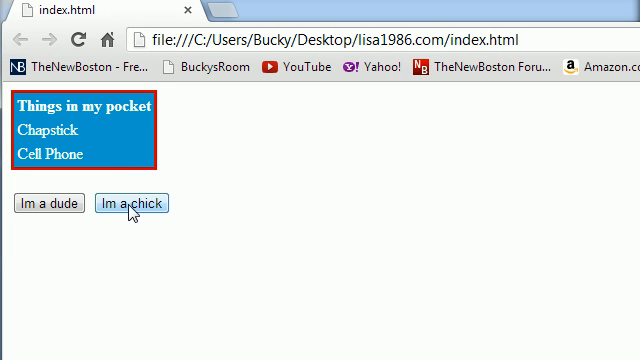
mouse_move(45, 203)
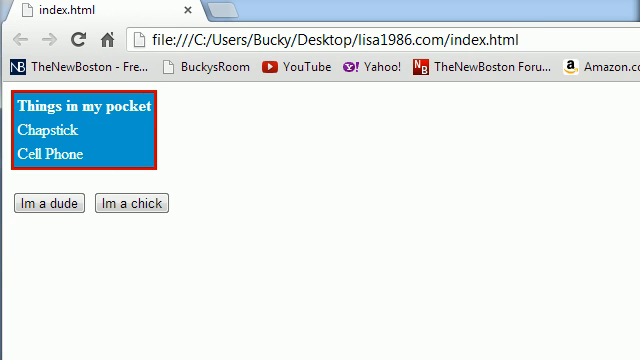
click(108, 9)
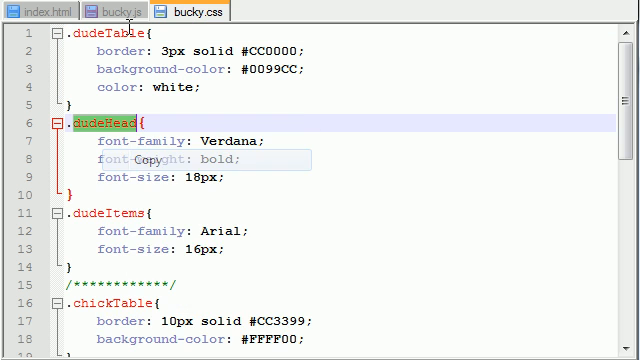
Step: Copy the dudeHead and dudeItems class names from bucky.css for dude()
click(128, 11)
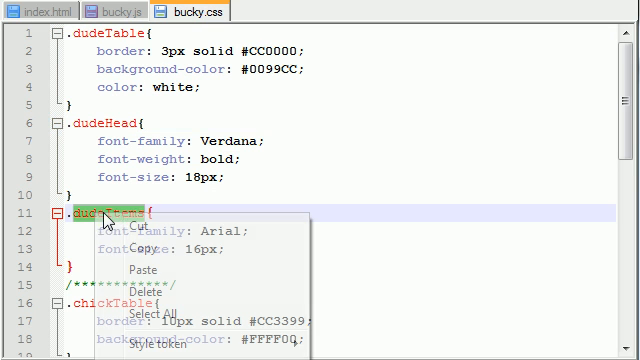
click(123, 11)
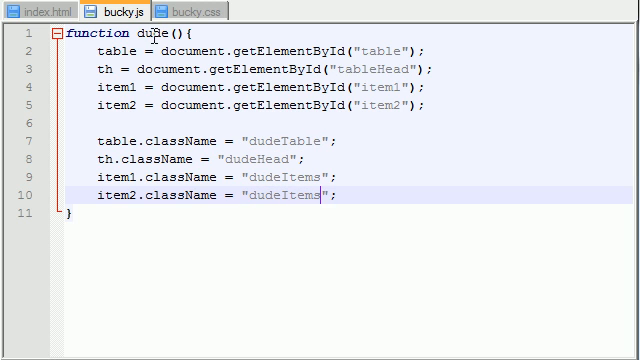
click(40, 10)
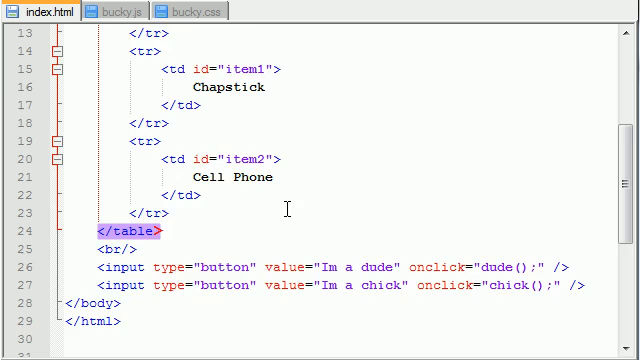
Step: Add a copy of the dude() function renamed chick()
scroll(down, 3)
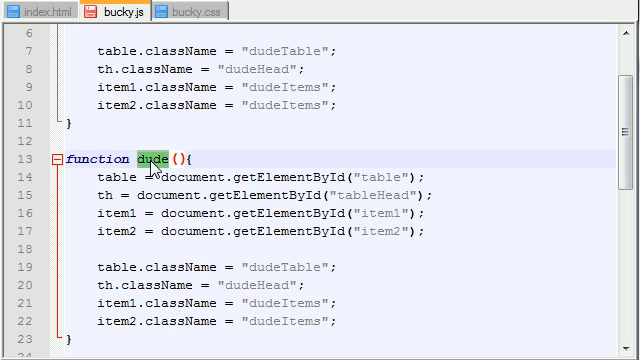
text(chickTable{)
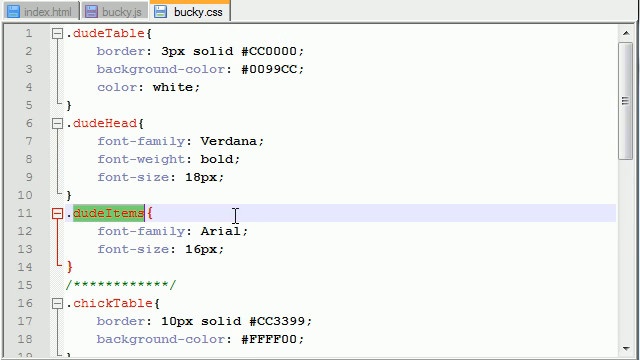
scroll(down, 3)
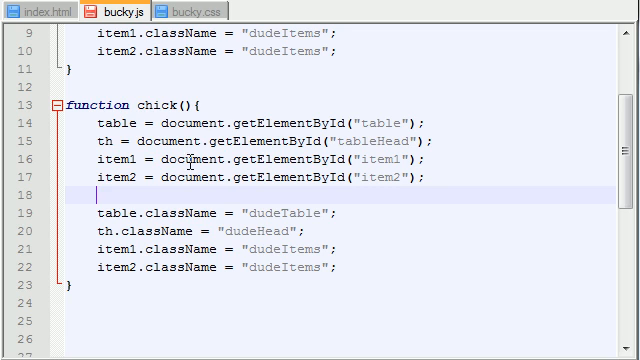
Step: Swap chick()'s class names for chickTable, chickHead and chickItems from bucky.css
double_click(148, 100)
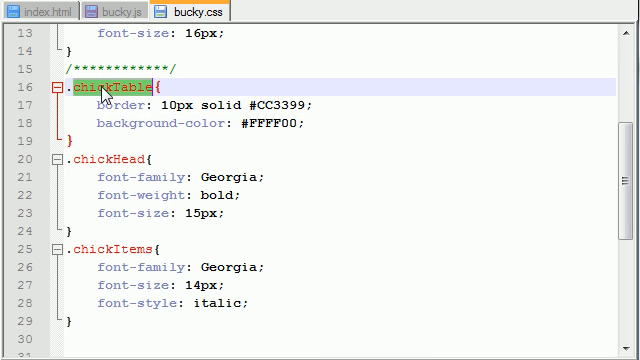
click(115, 9)
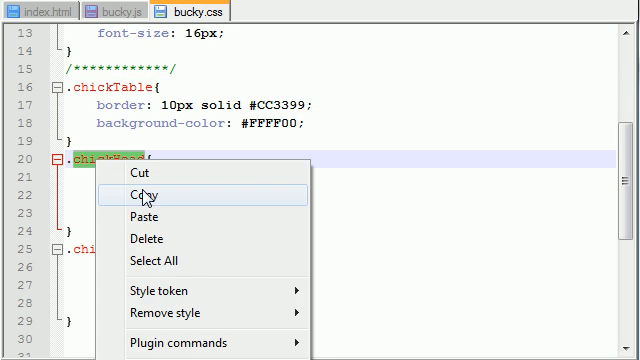
click(92, 11)
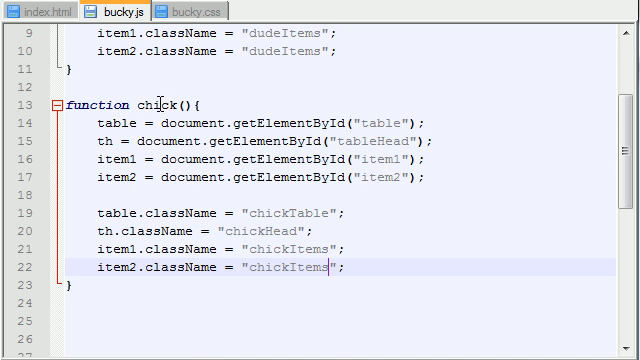
click(28, 9)
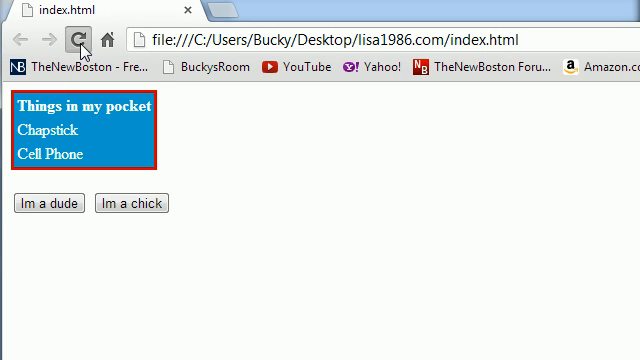
Step: Reload the page and toggle repeatedly between the blue-red dude and pink-yellow chick table styles
click(76, 38)
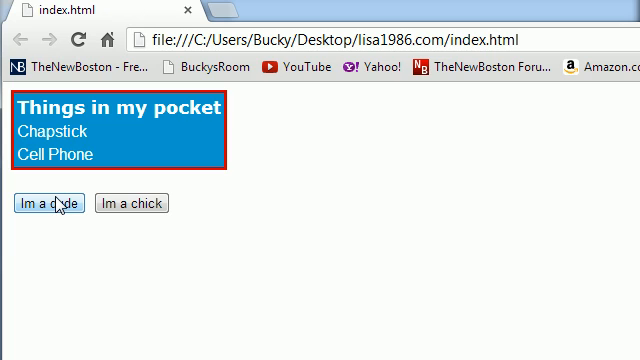
mouse_move(128, 147)
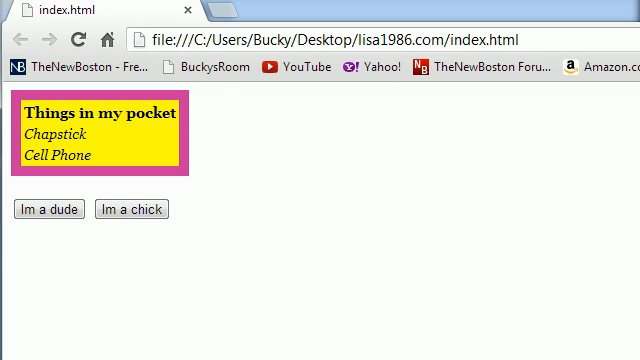
click(47, 209)
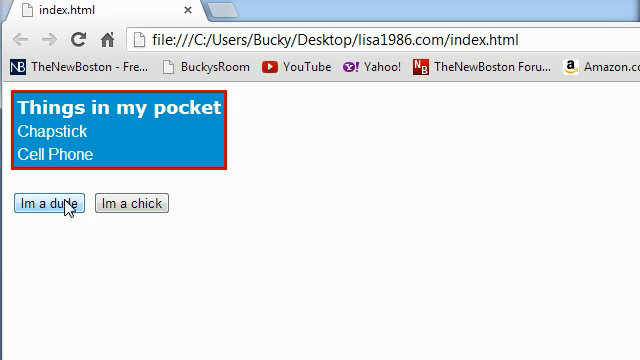
mouse_move(48, 206)
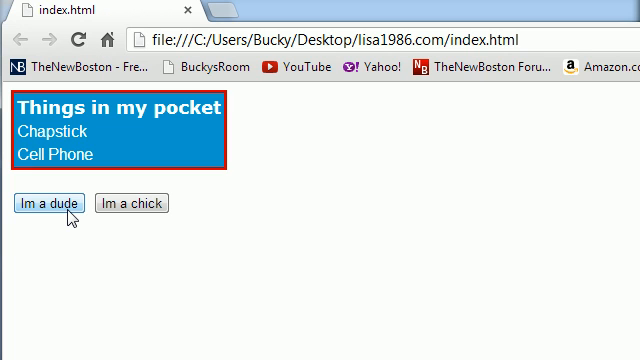
click(130, 203)
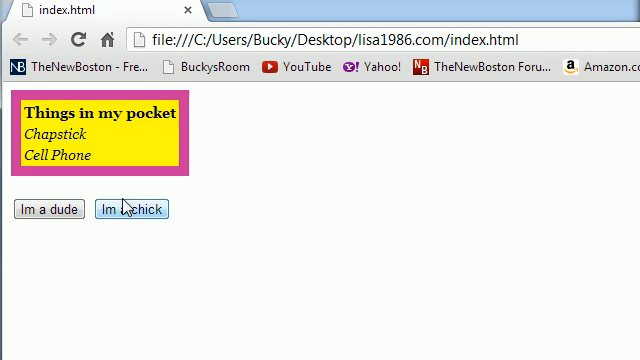
click(130, 210)
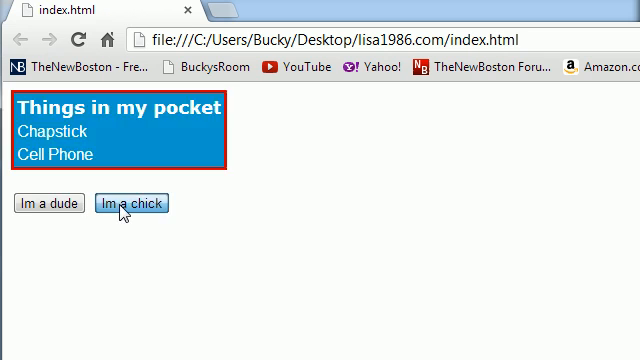
click(35, 203)
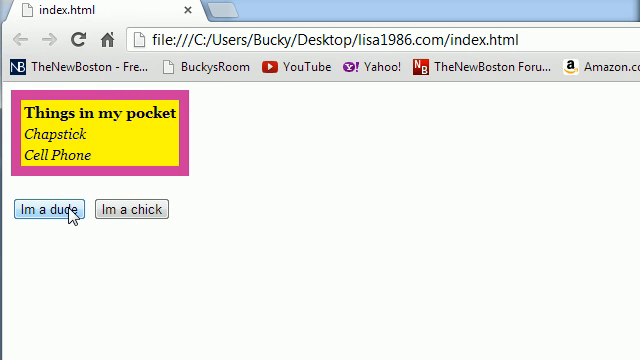
click(43, 209)
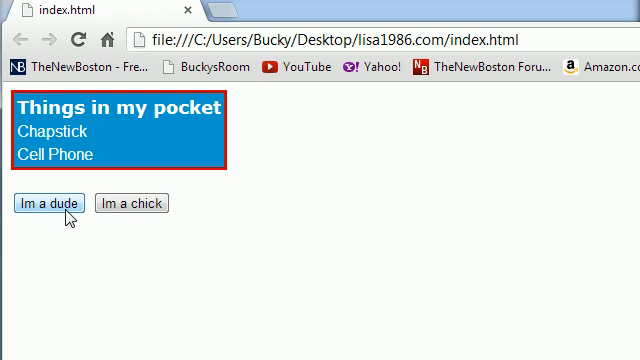